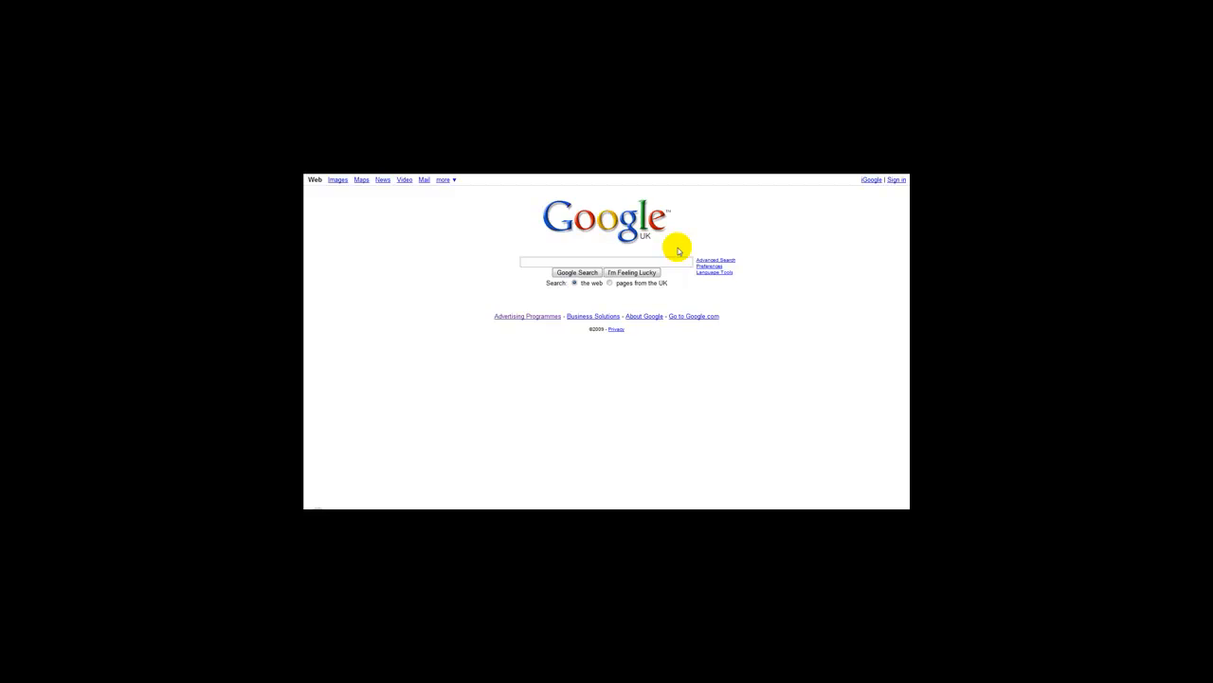
# Search Google for 'pdf add on'.
pyautogui.write('pdf add on')
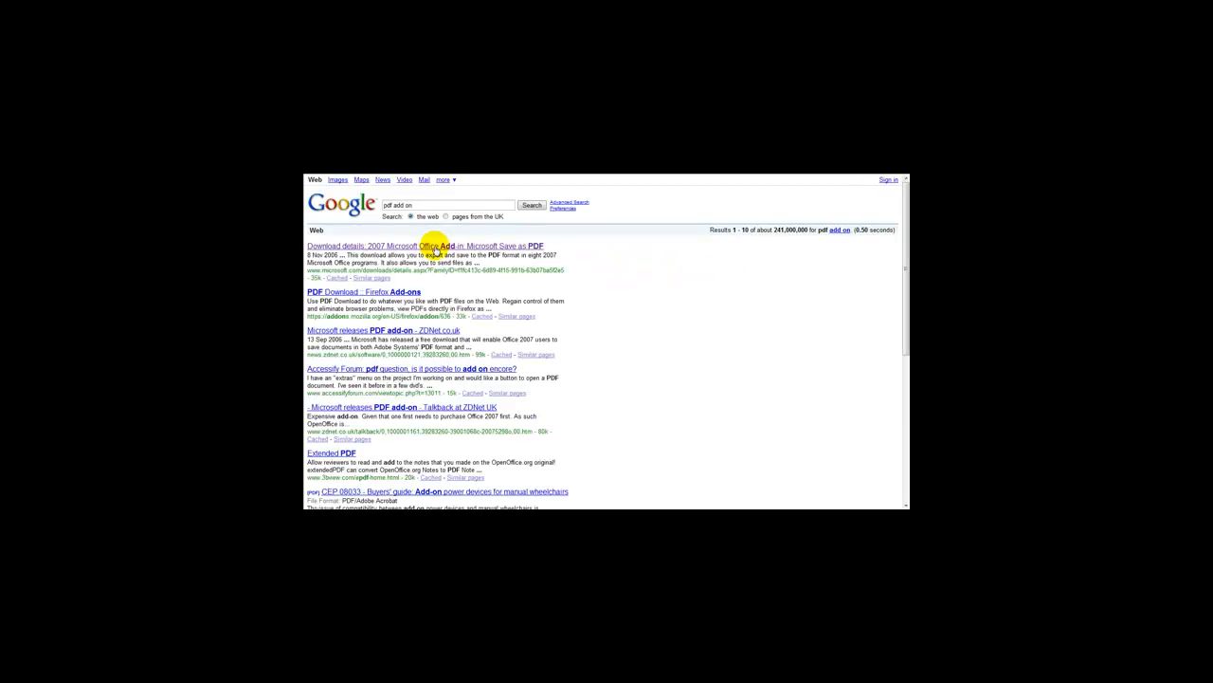
# Open the 'Download details: 2007 Microsoft Office Add-in: Microsoft Save as PDF' result.
pyautogui.click(420, 245)
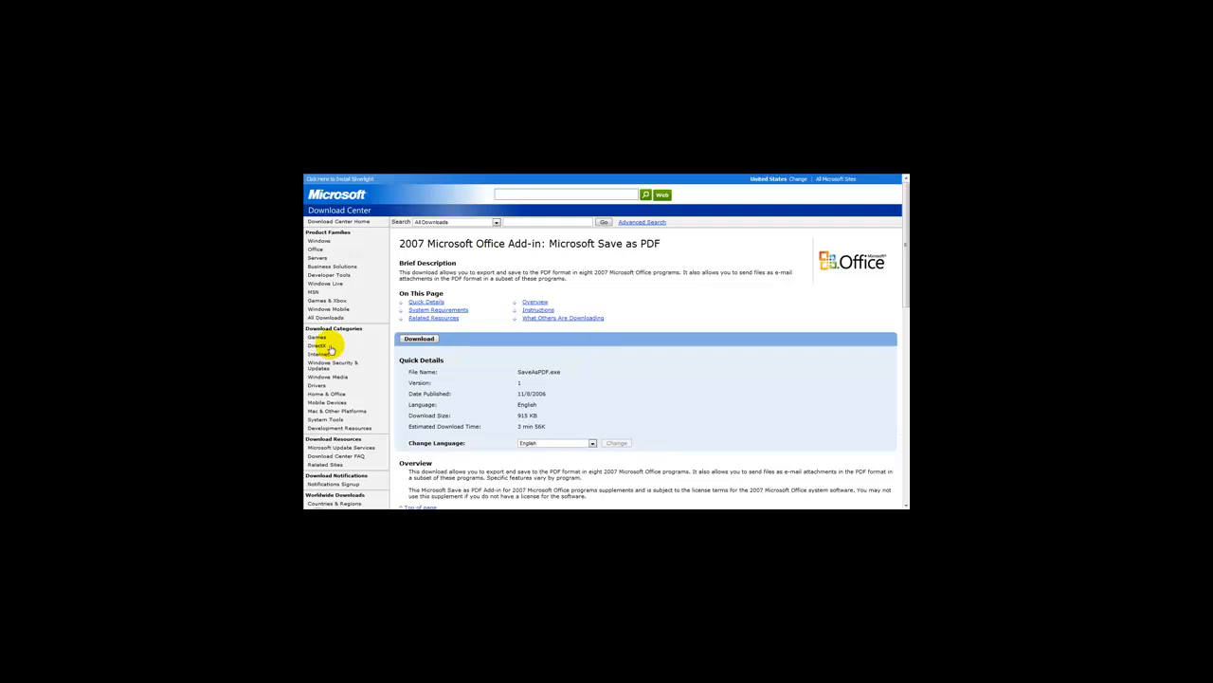
pyautogui.moveTo(446, 373)
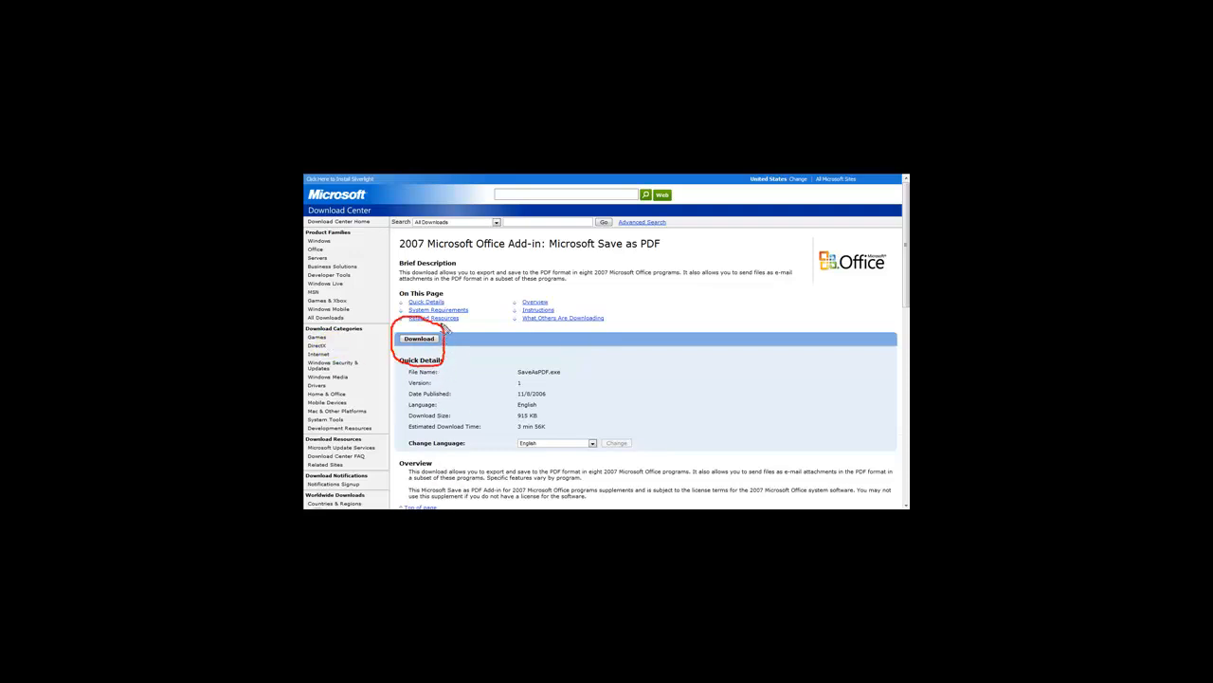
pyautogui.moveTo(717, 291)
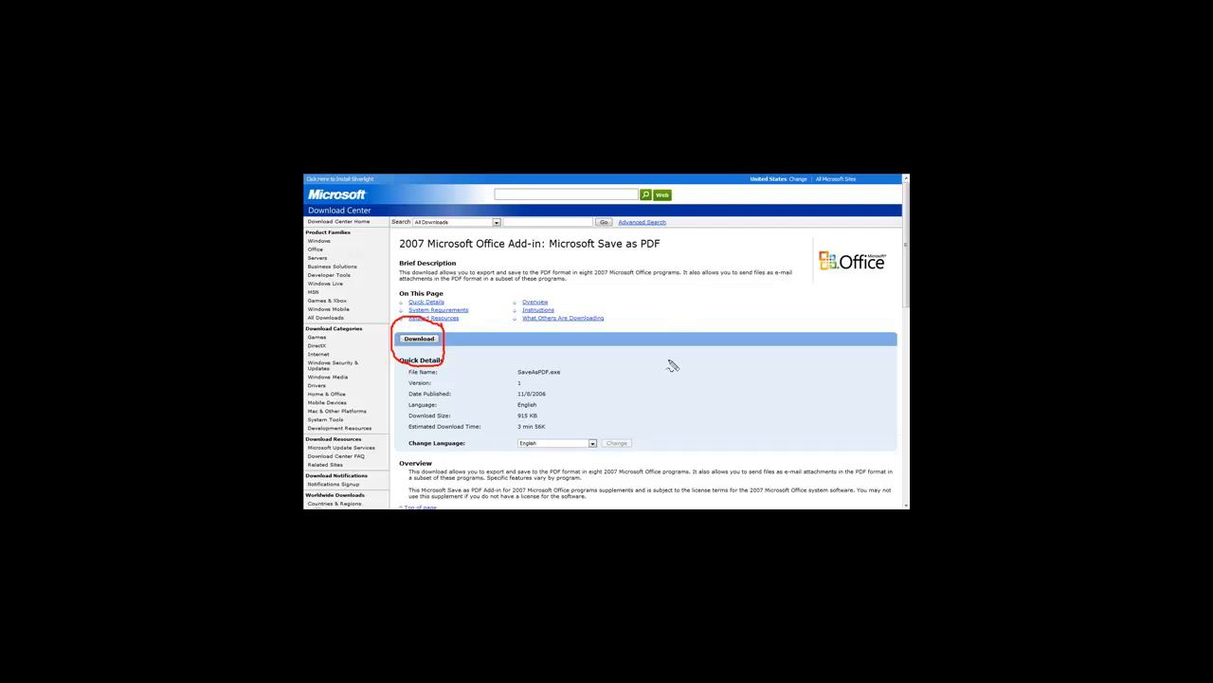
pyautogui.moveTo(894, 288)
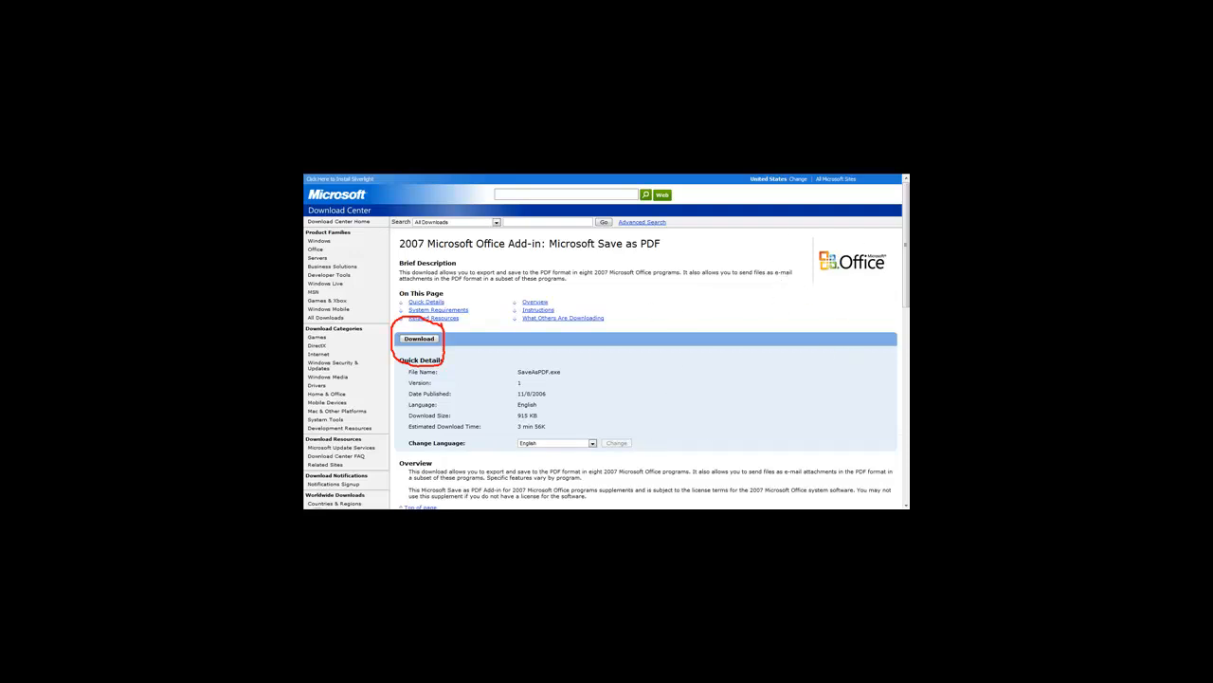
# Scroll down the add-in page to the system requirements and installation instructions.
pyautogui.scroll(-3)
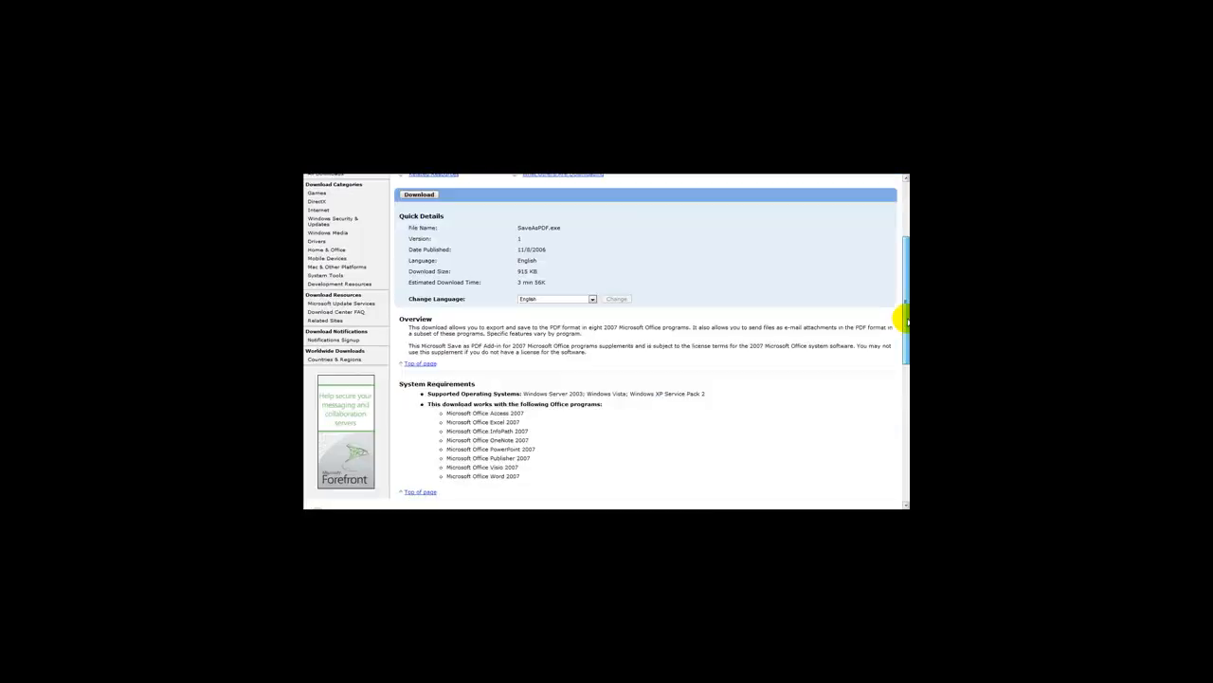
pyautogui.scroll(-3)
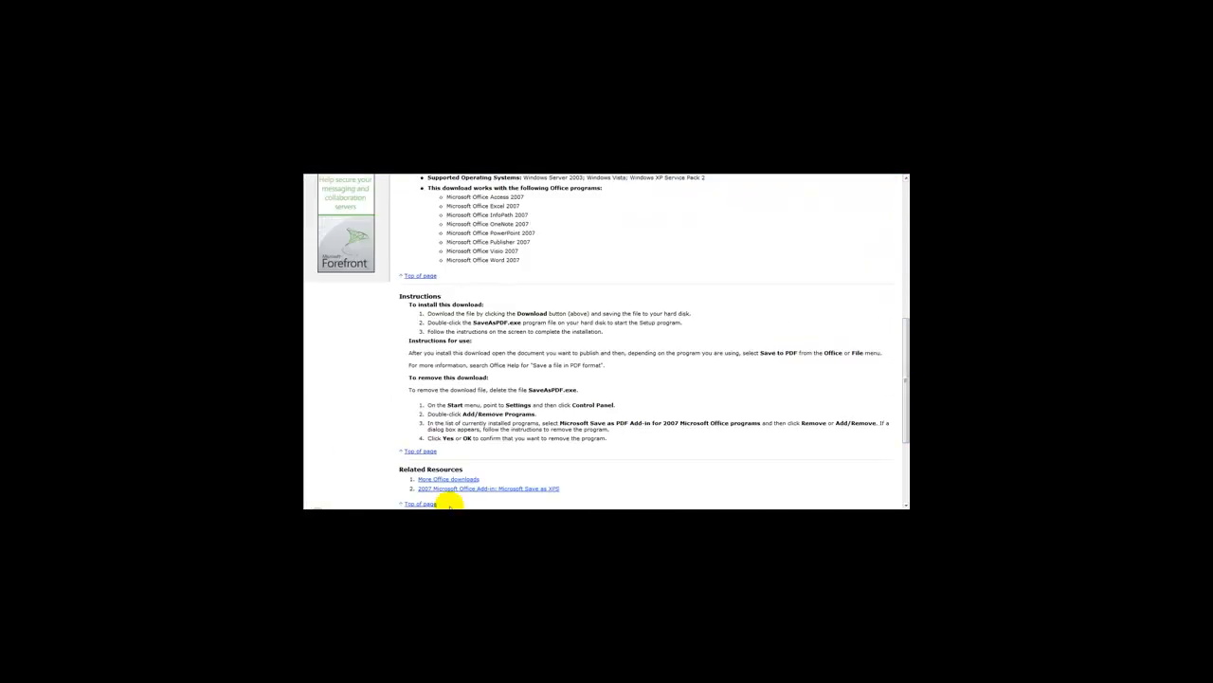
pyautogui.moveTo(621, 302)
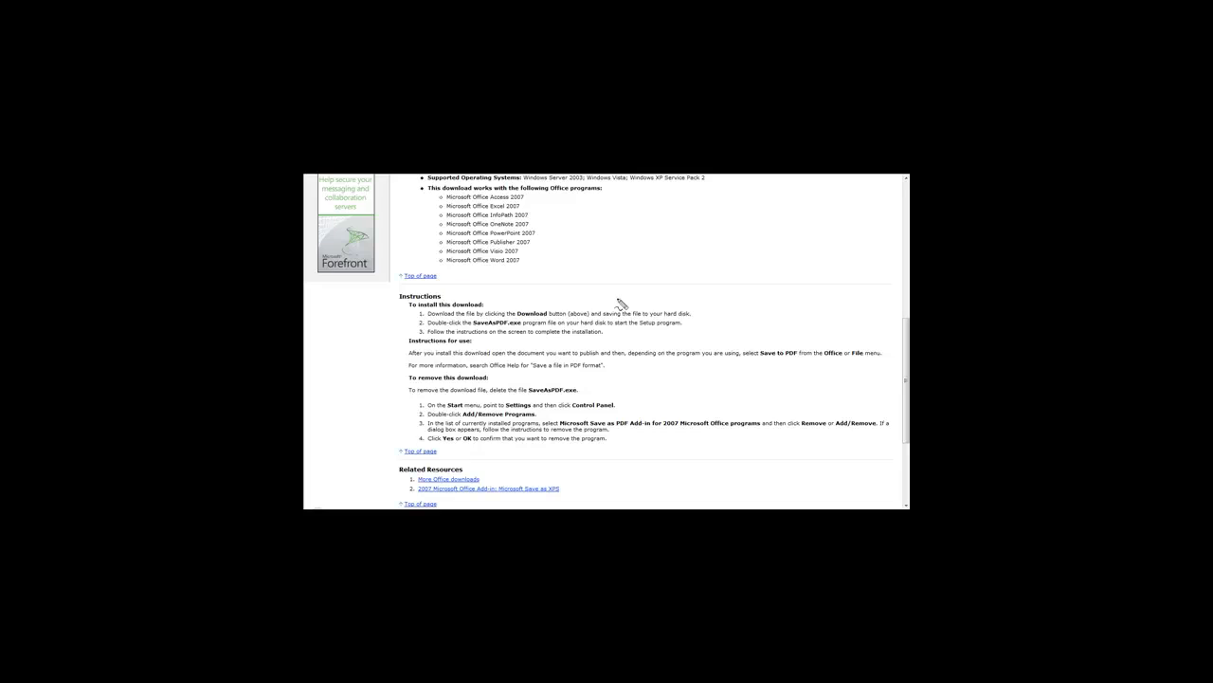
pyautogui.moveTo(476, 335)
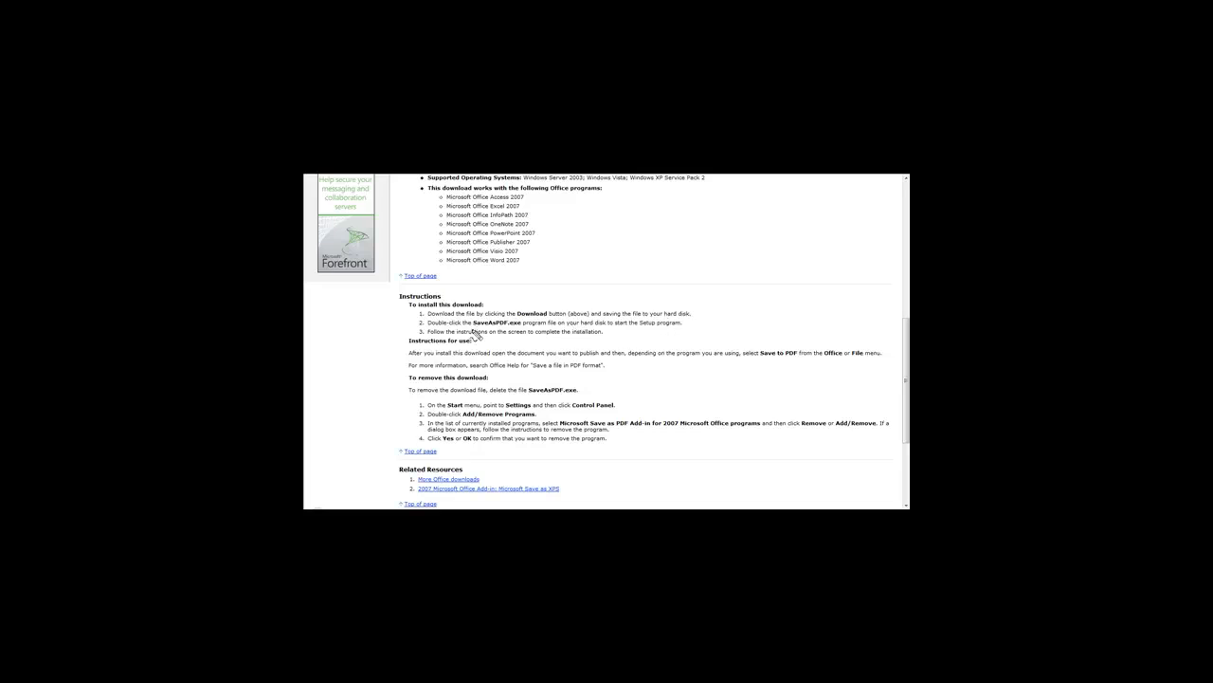
pyautogui.moveTo(533, 334)
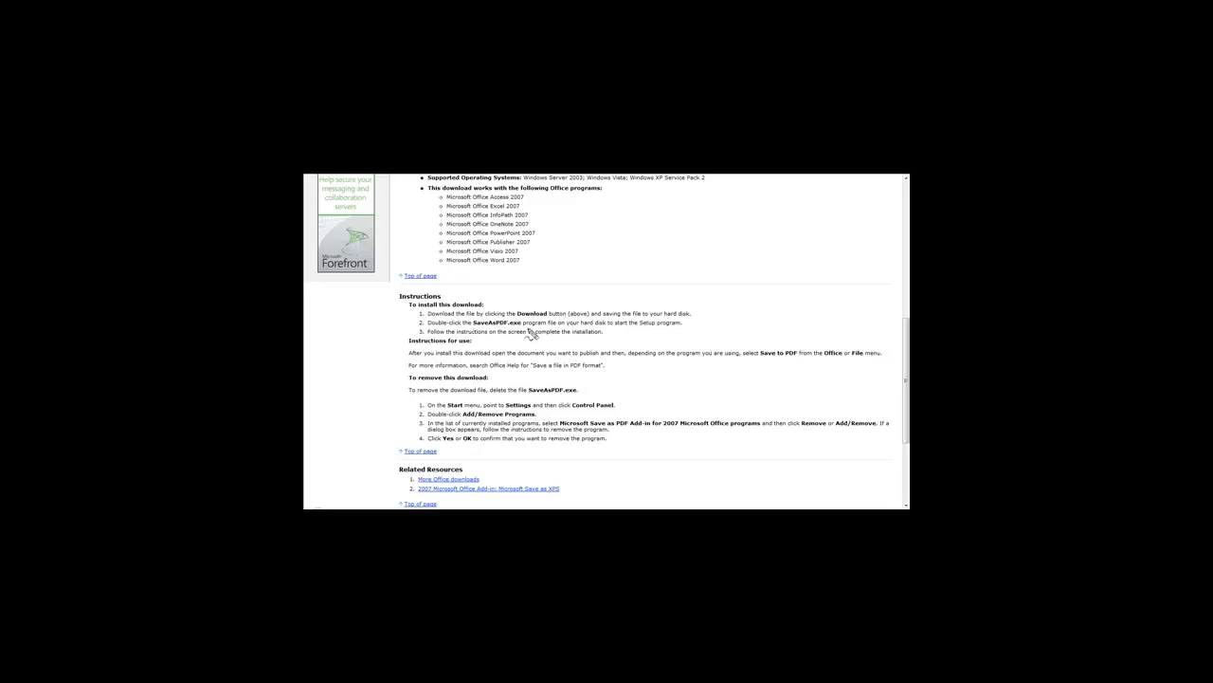
pyautogui.moveTo(593, 347)
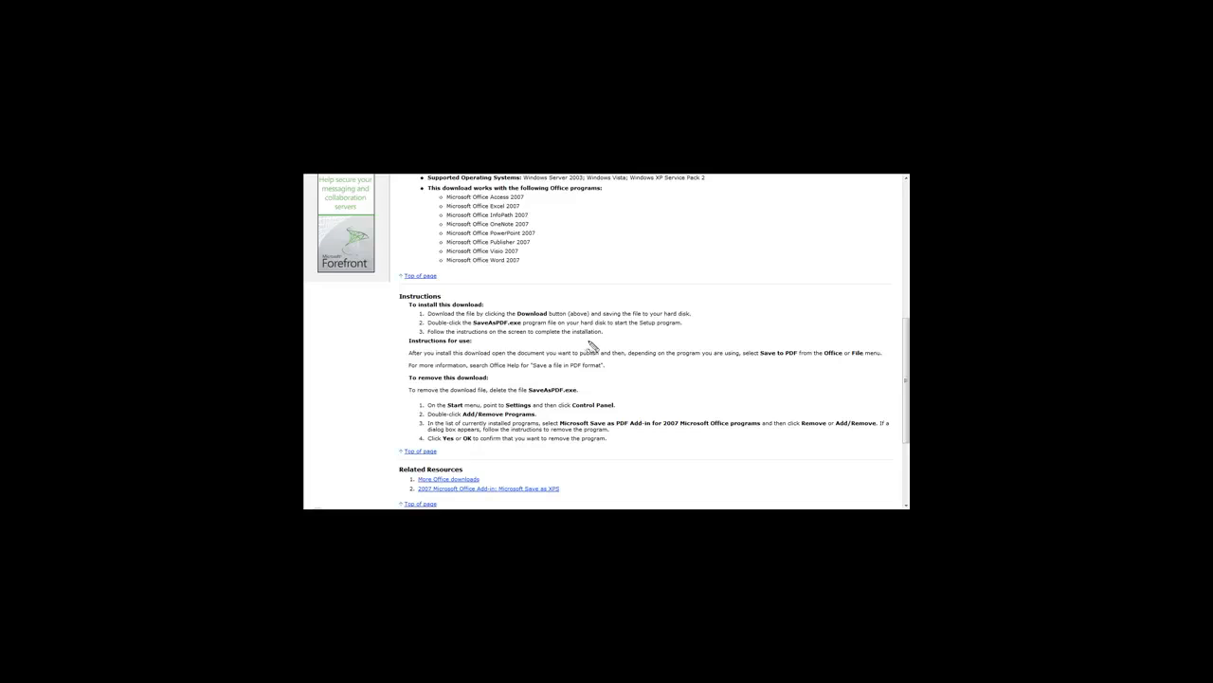
pyautogui.moveTo(528, 367)
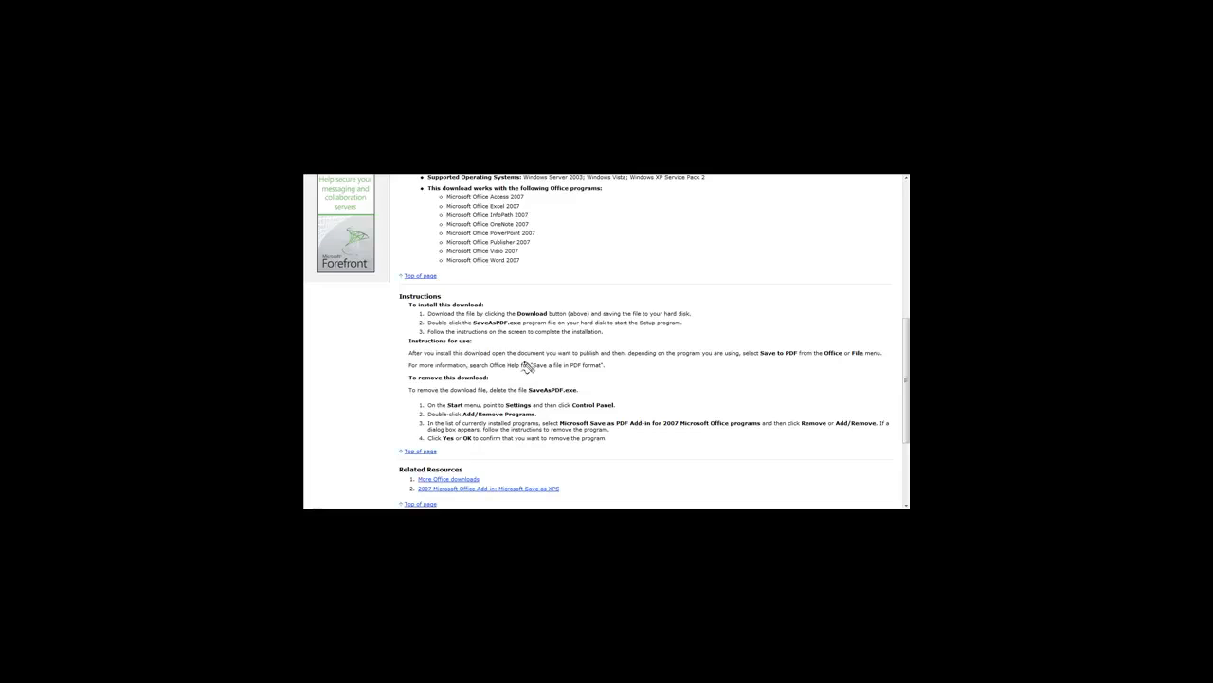
pyautogui.moveTo(616, 366)
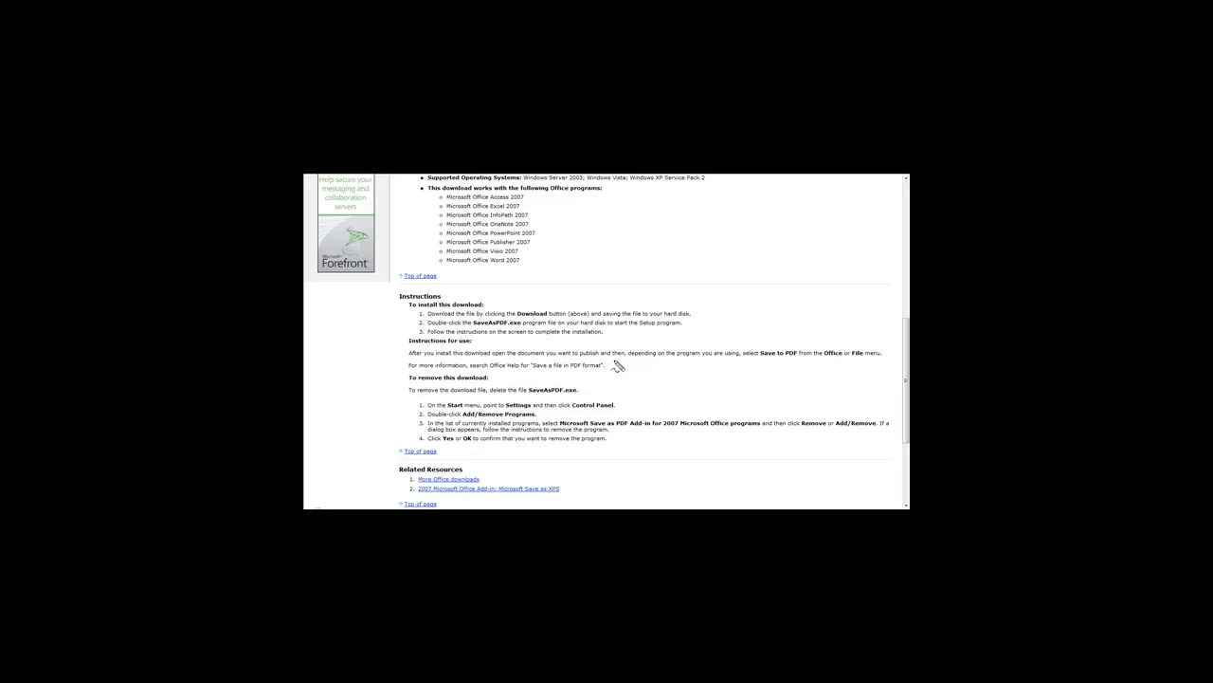
pyautogui.moveTo(788, 365)
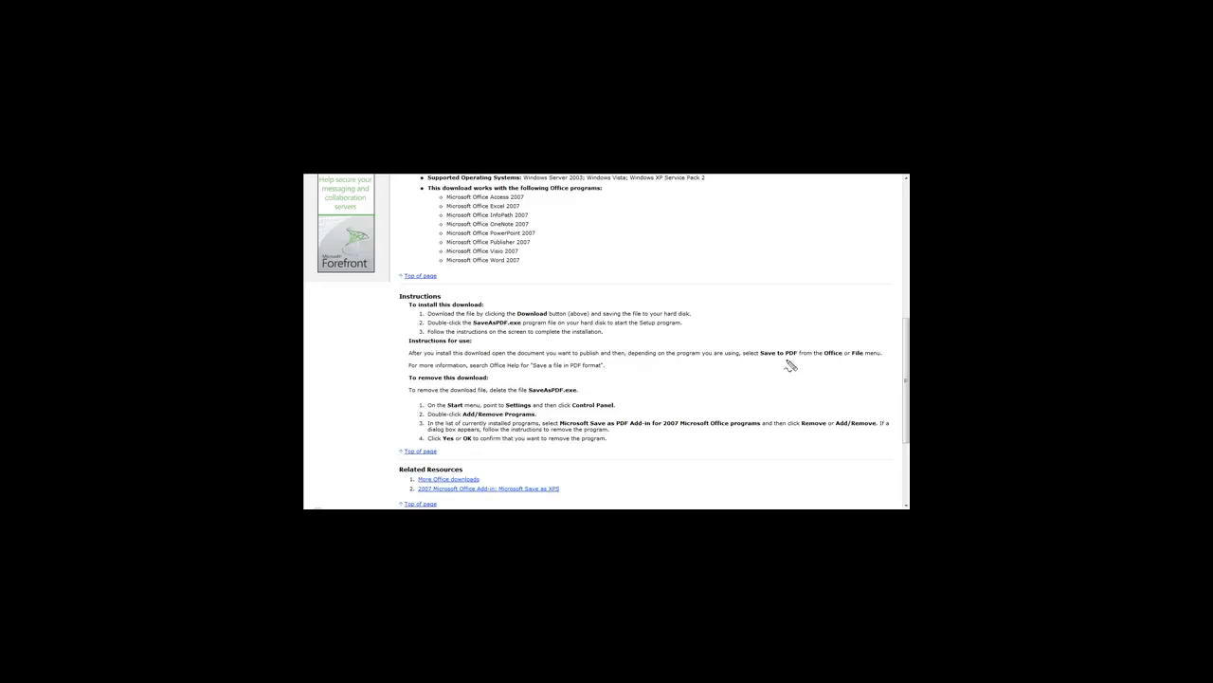
pyautogui.moveTo(803, 367)
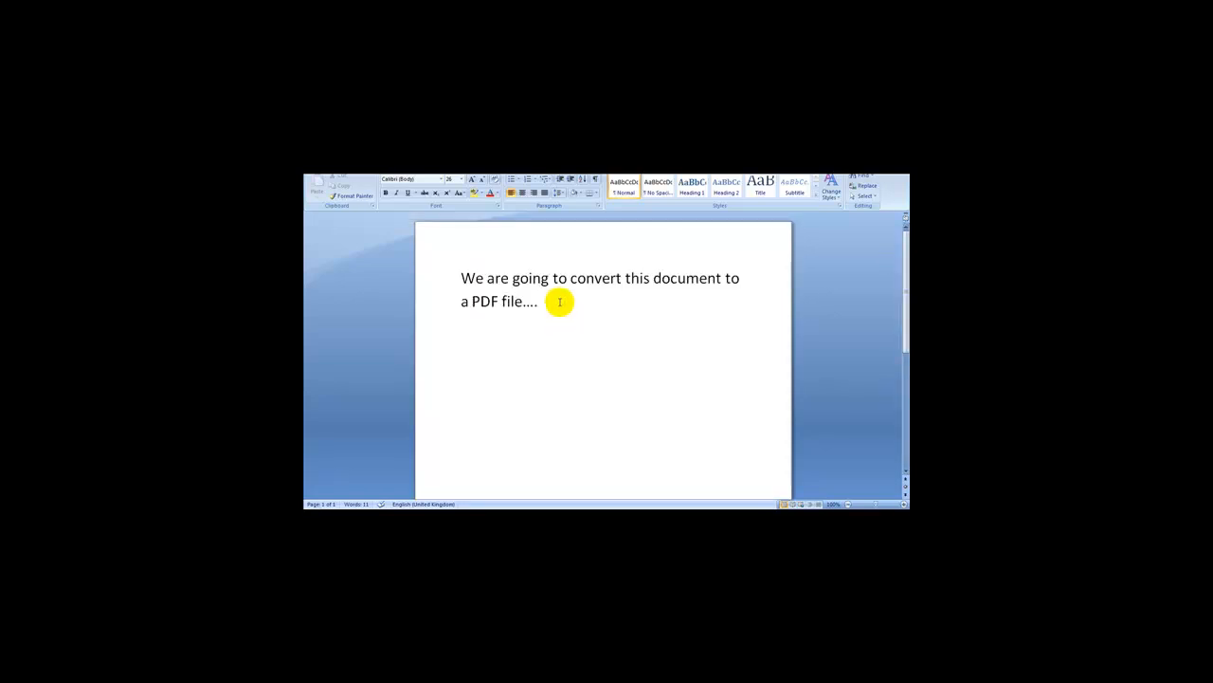
pyautogui.moveTo(426, 333)
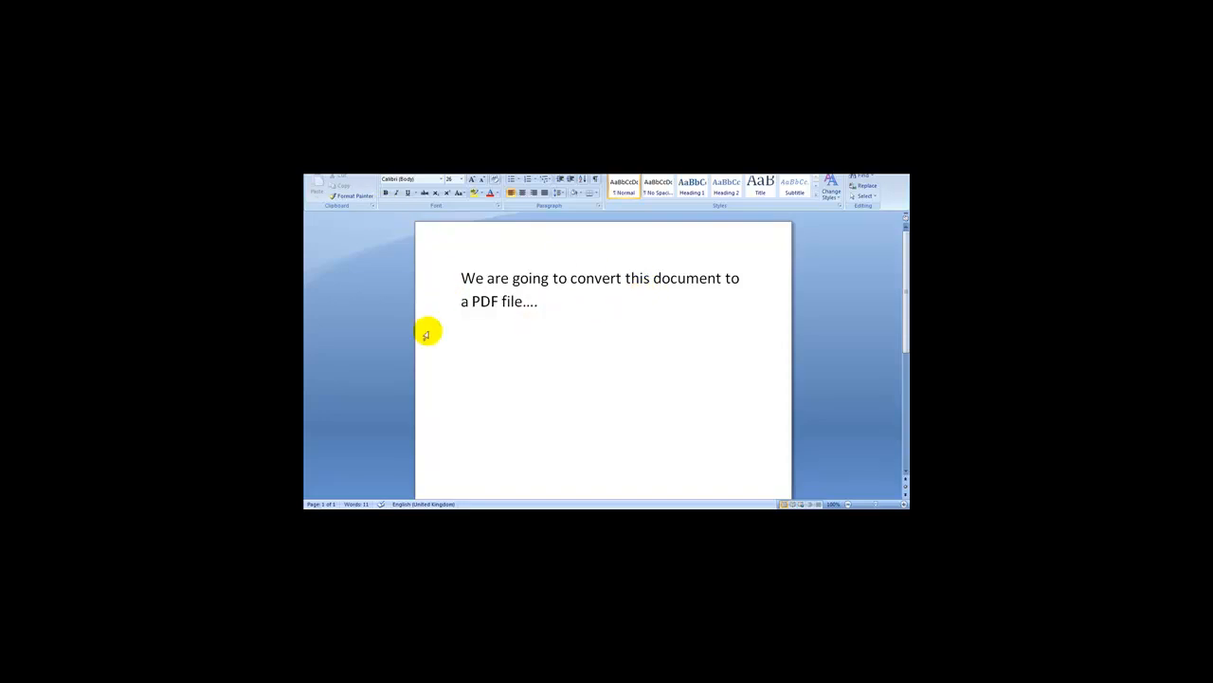
pyautogui.moveTo(476, 235)
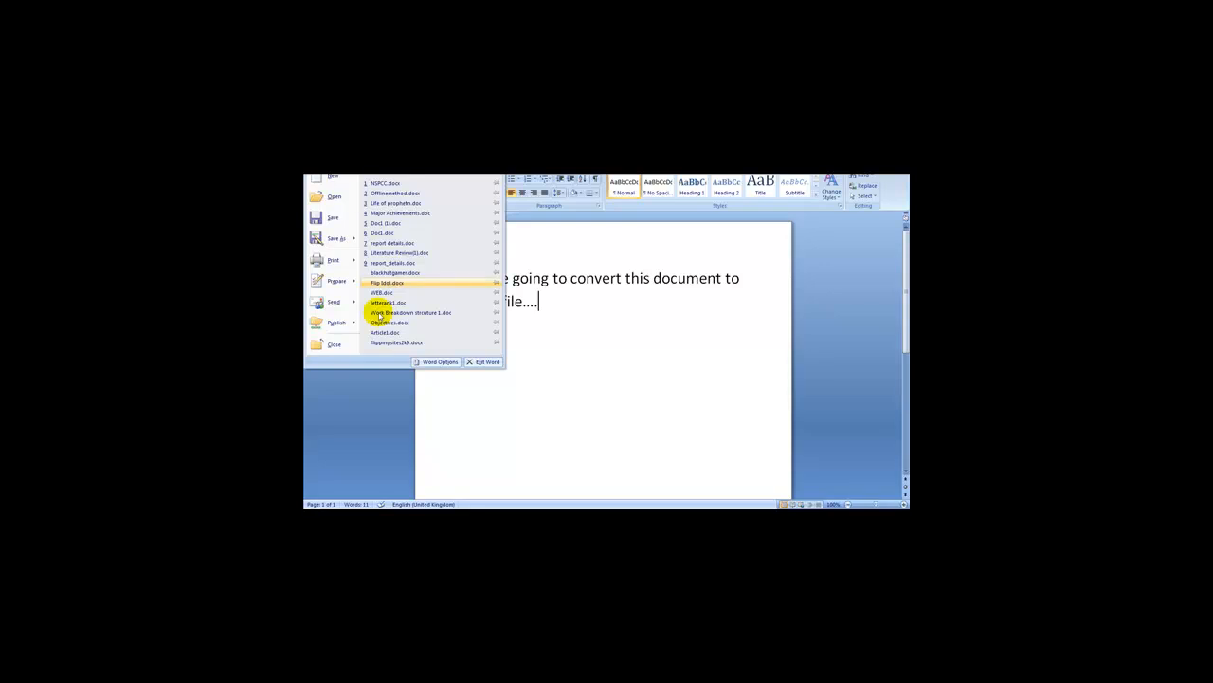
# Show Word's Save As submenu listing the PDF publishing option.
pyautogui.click(337, 322)
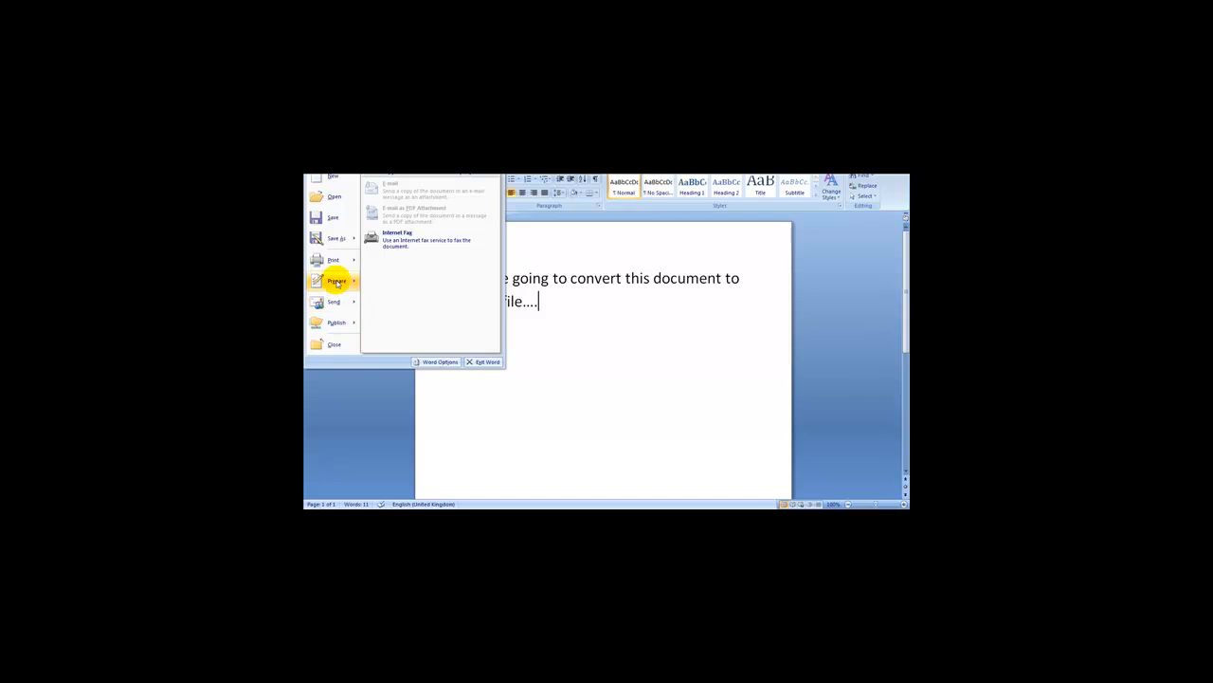
pyautogui.click(337, 280)
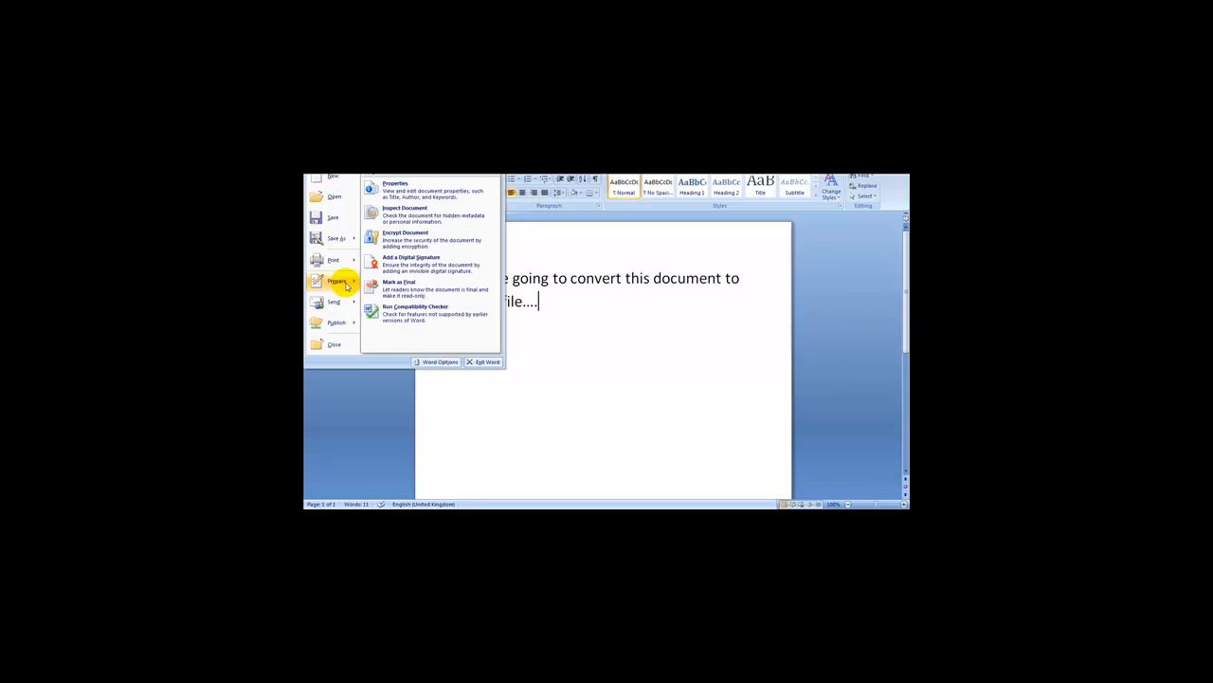
pyautogui.click(334, 302)
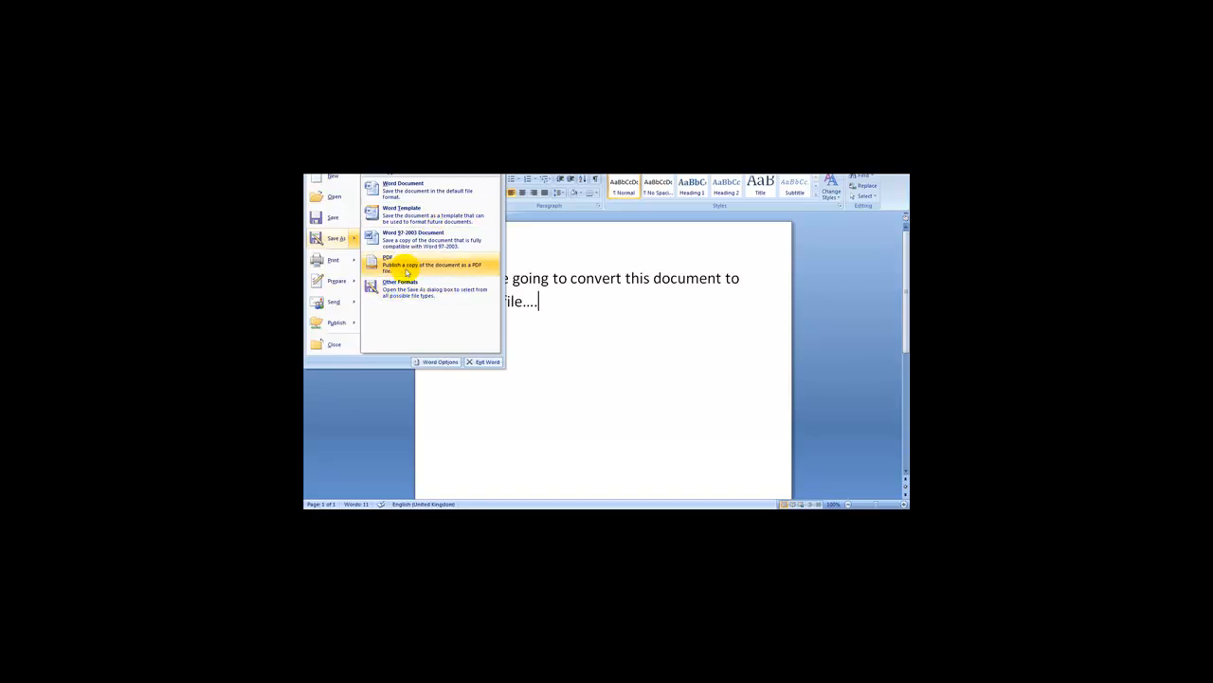
pyautogui.moveTo(419, 270)
pyautogui.write('pdf example')
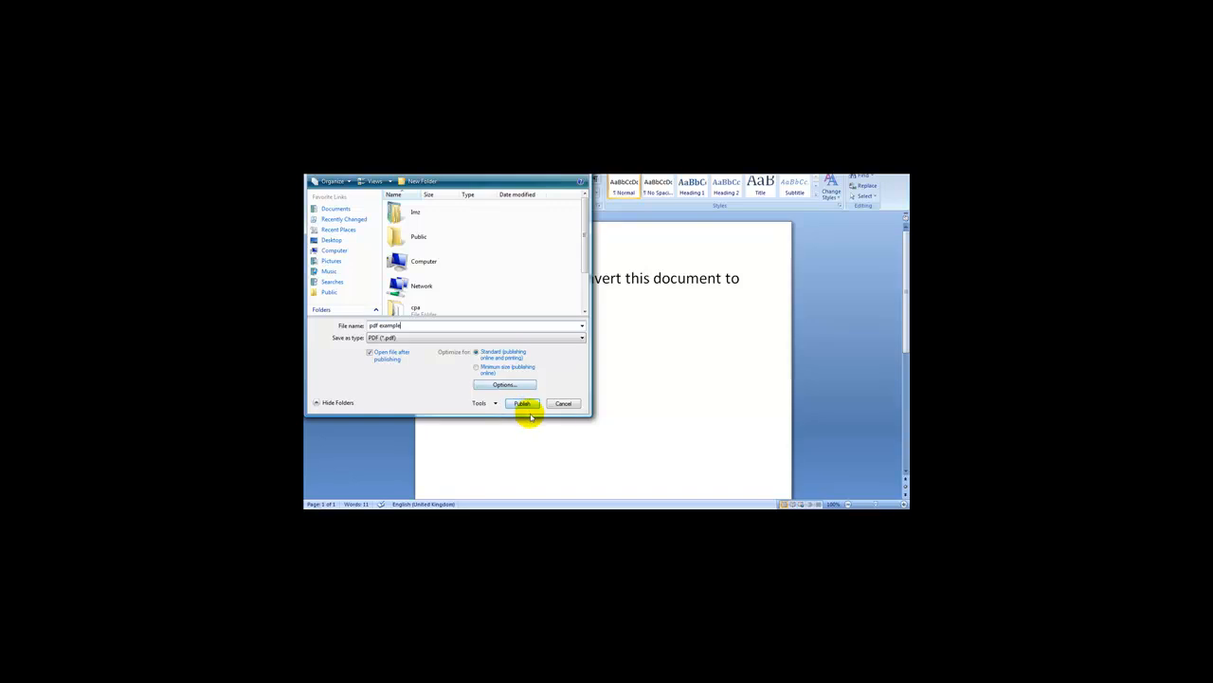
# Publish the Word document as a PDF and view it in Adobe Reader.
pyautogui.click(521, 403)
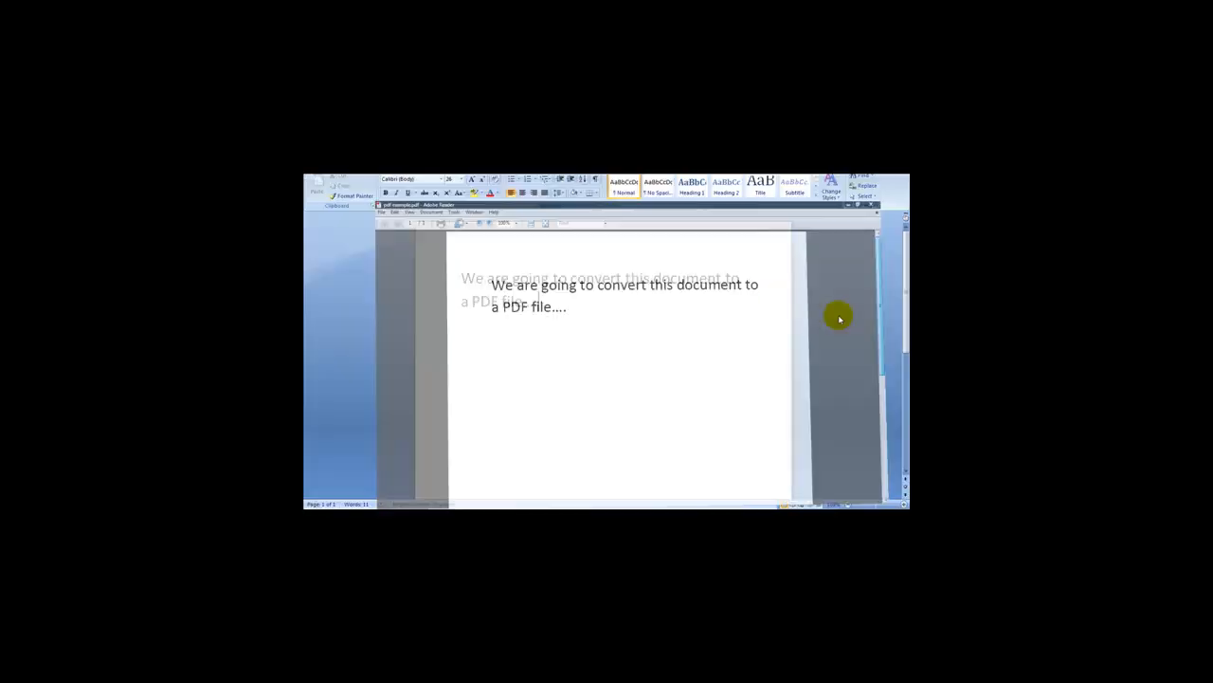
pyautogui.click(671, 309)
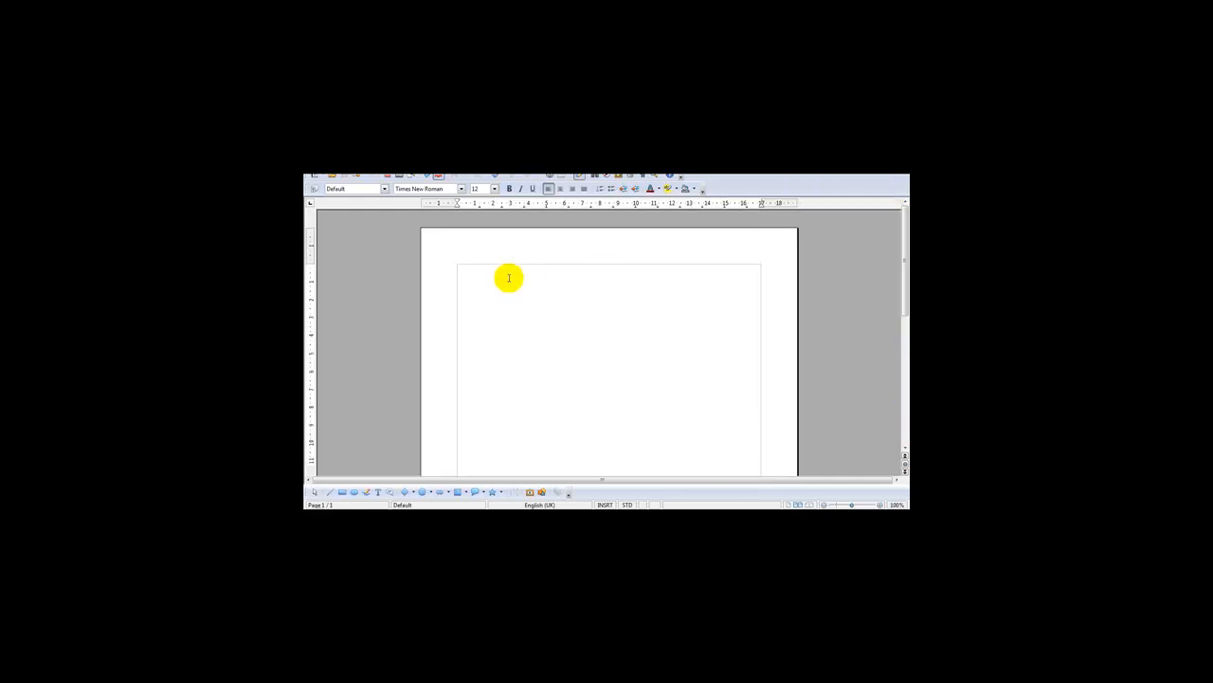
# Type 'Test to see if this converts' on the blank Writer page.
pyautogui.write('A')
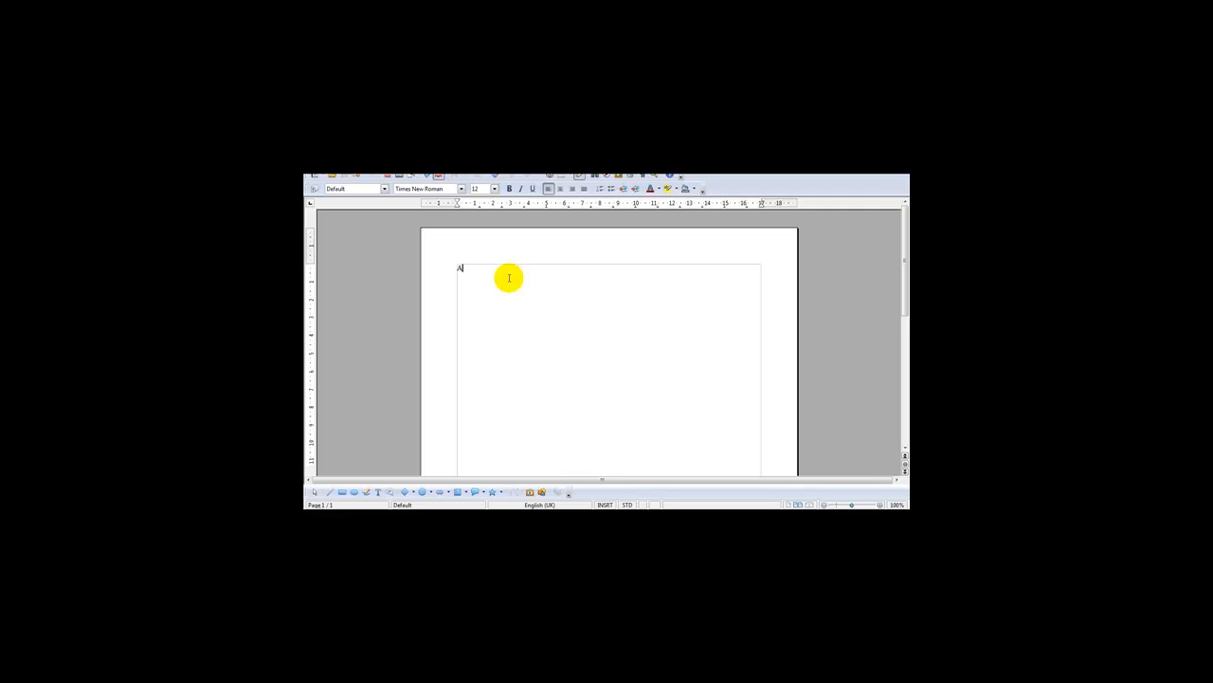
pyautogui.write('Test to see if this converts')
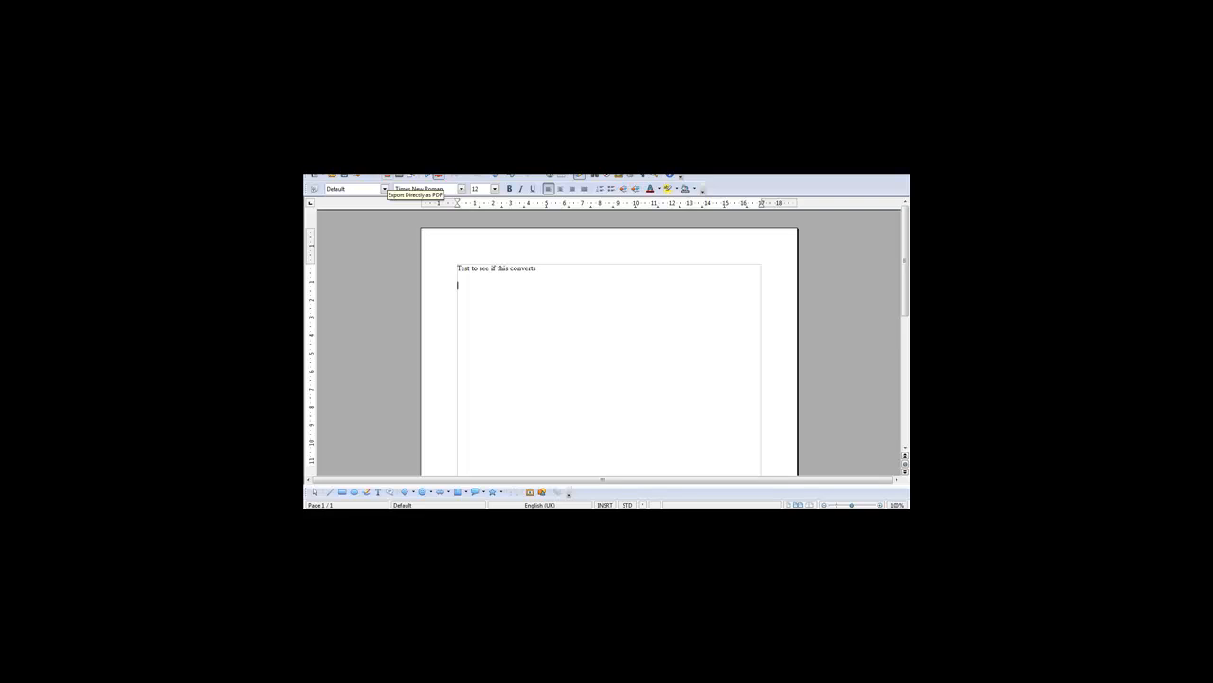
# Export the Writer document directly as a PDF and save it to the Desktop.
pyautogui.click(438, 175)
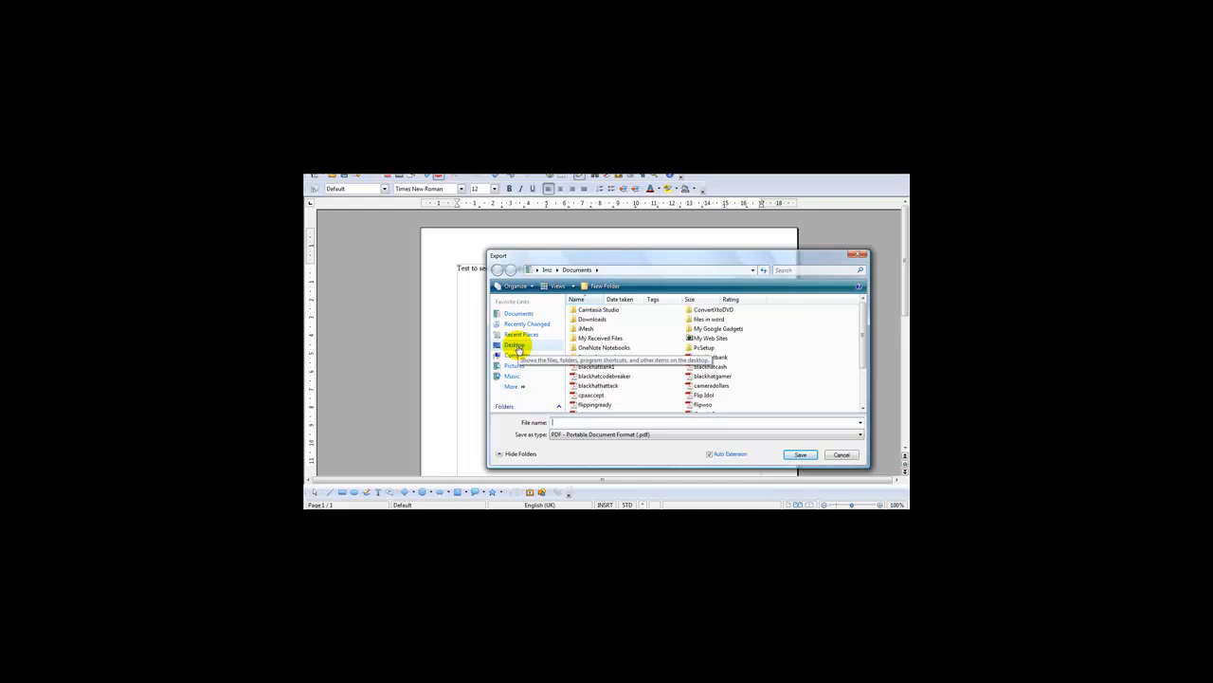
pyautogui.click(514, 344)
pyautogui.write('pdffi')
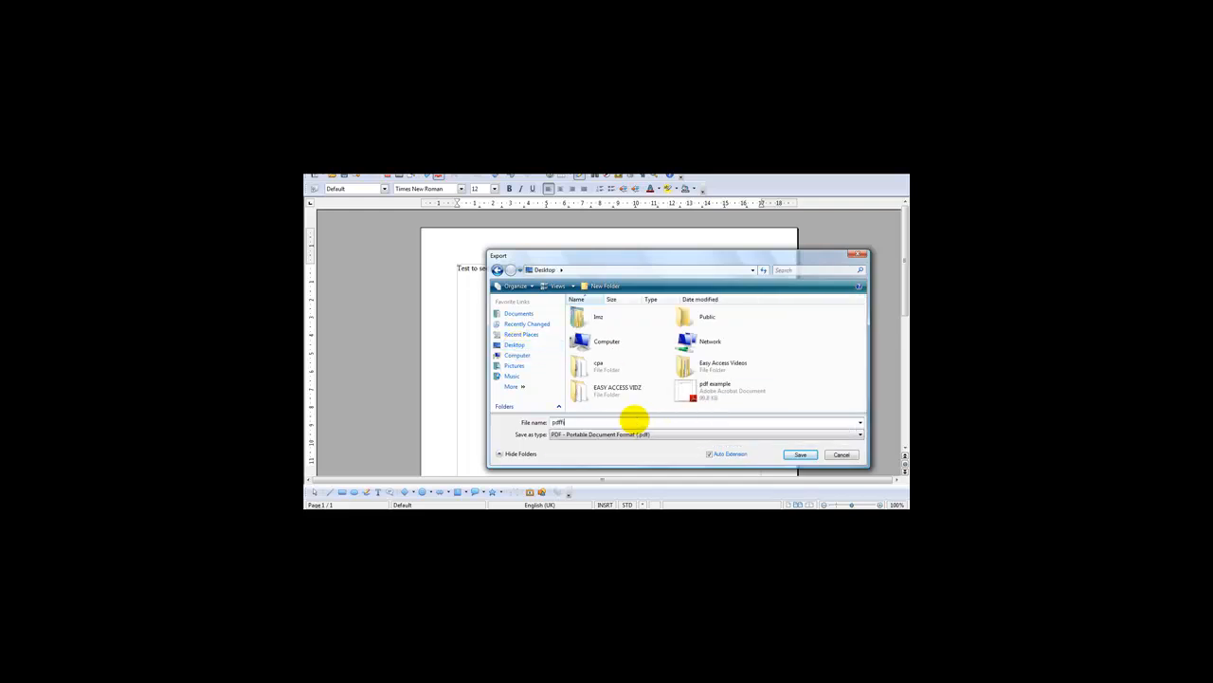
pyautogui.click(800, 454)
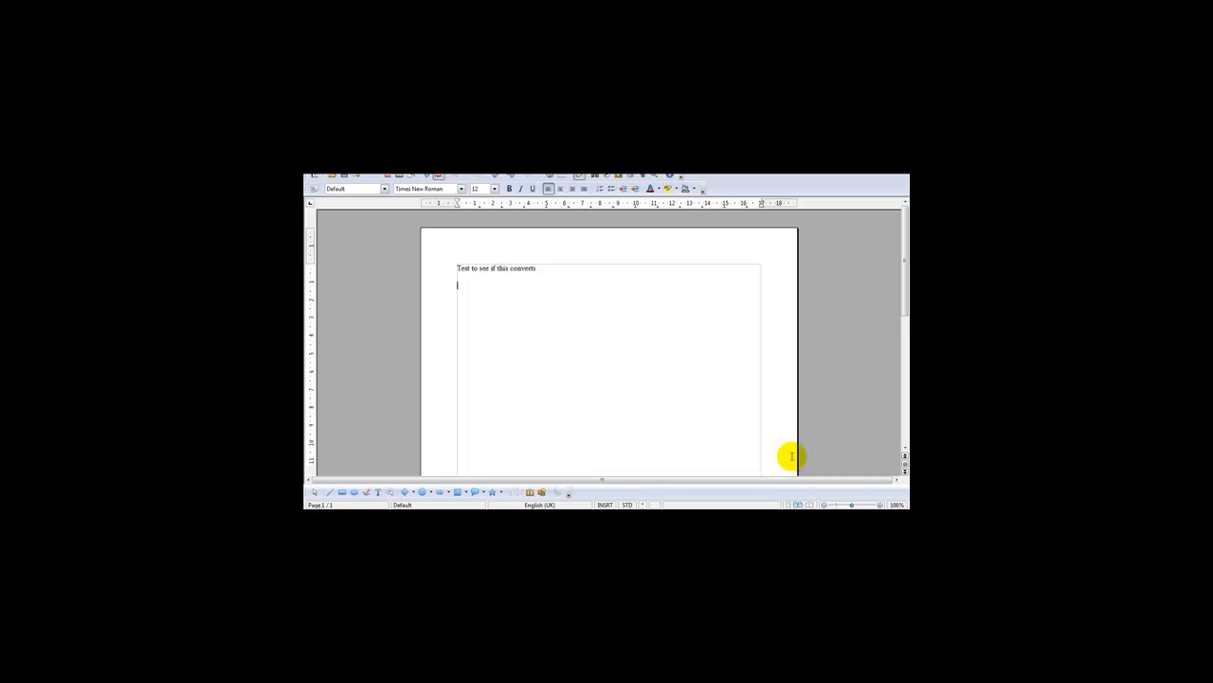
pyautogui.moveTo(702, 394)
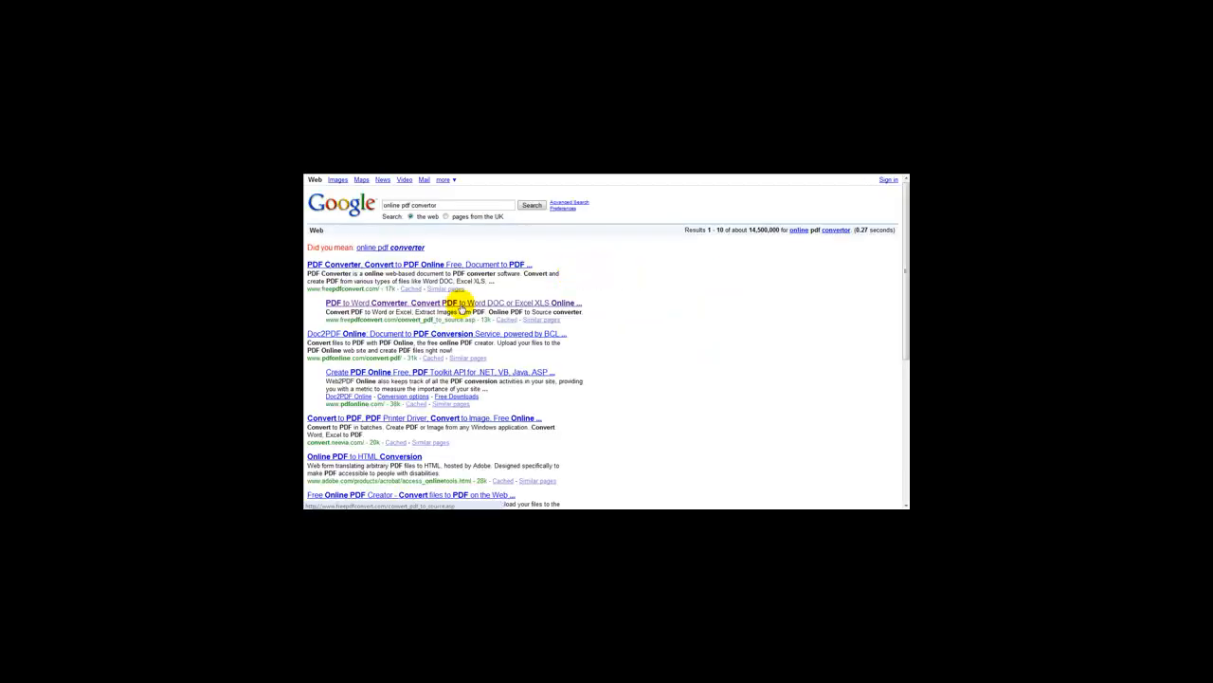
# Search Google for 'online pdf convertor'.
pyautogui.click(458, 302)
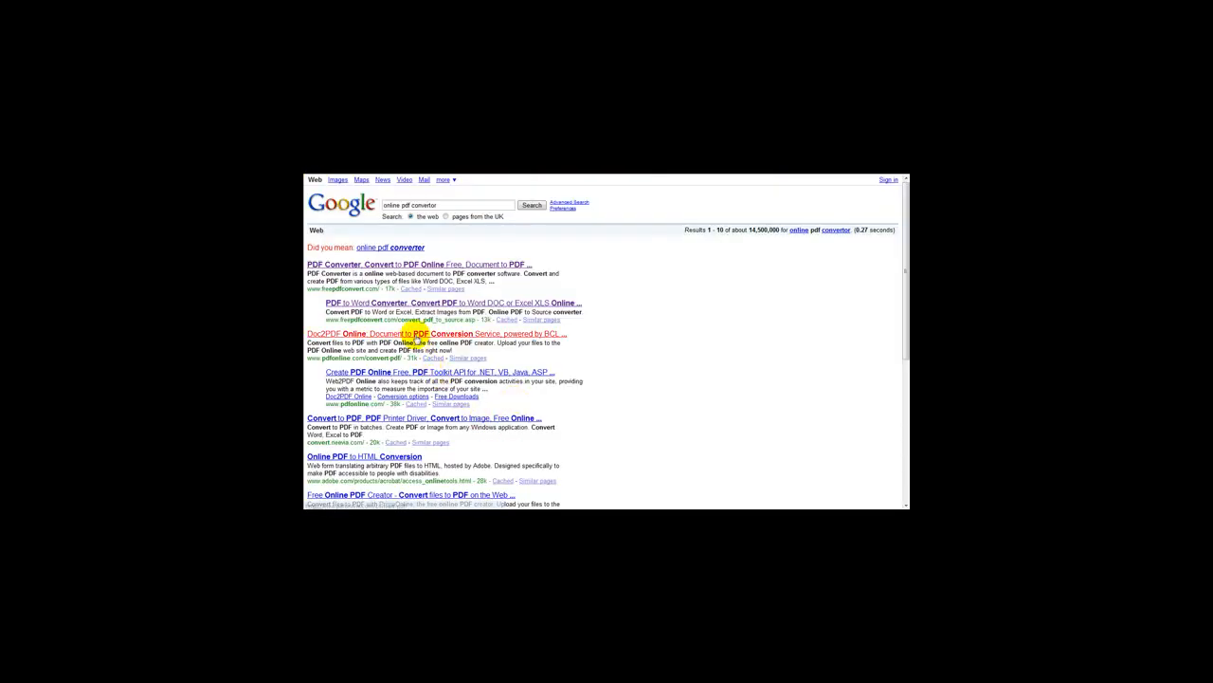
# Open the 'Doc2PDF Online: Document to PDF Conversion Service' result.
pyautogui.click(325, 333)
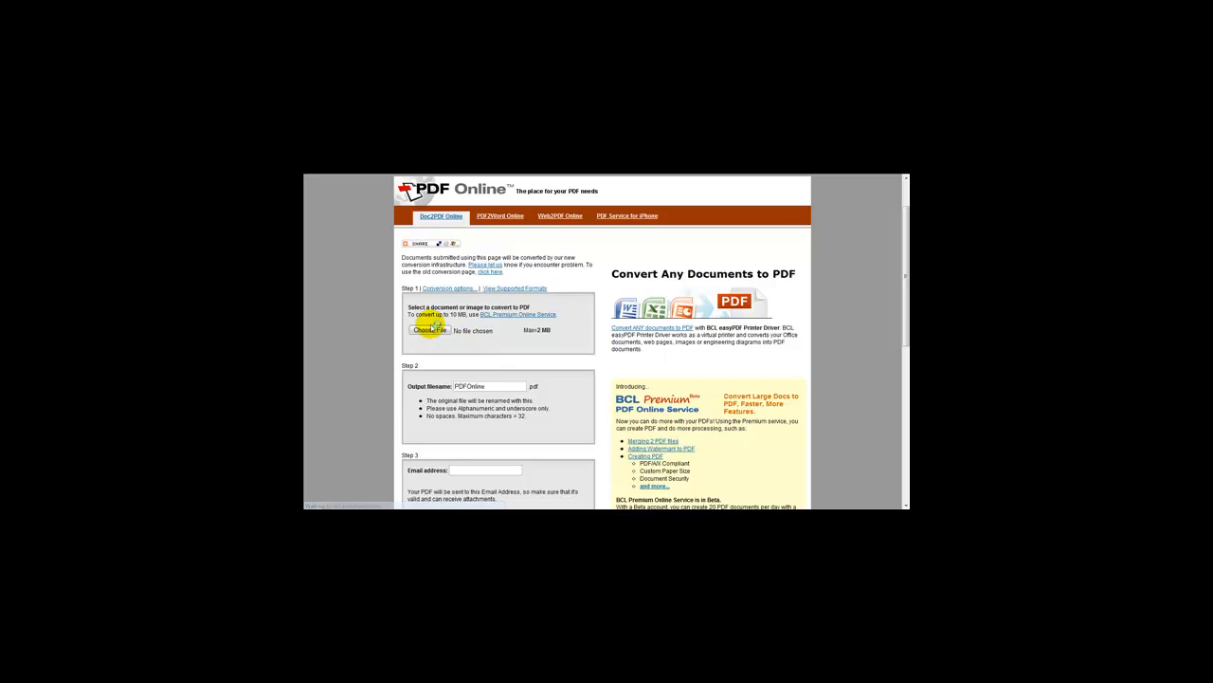